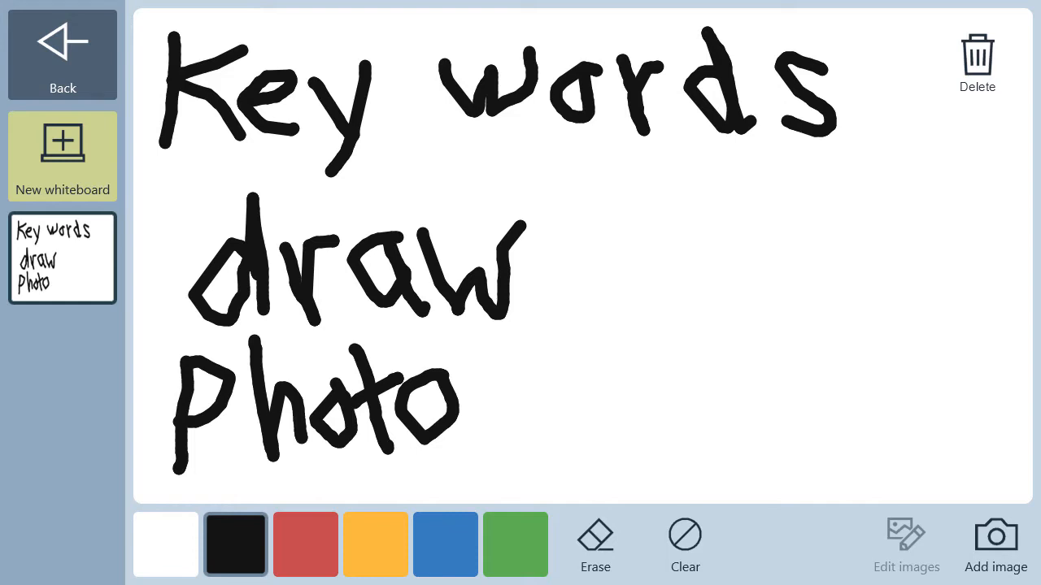
Browse the 'Key words, draw, photo' and 'support speech' whiteboards, then go Back to Word Lists.
left_click(684, 545)
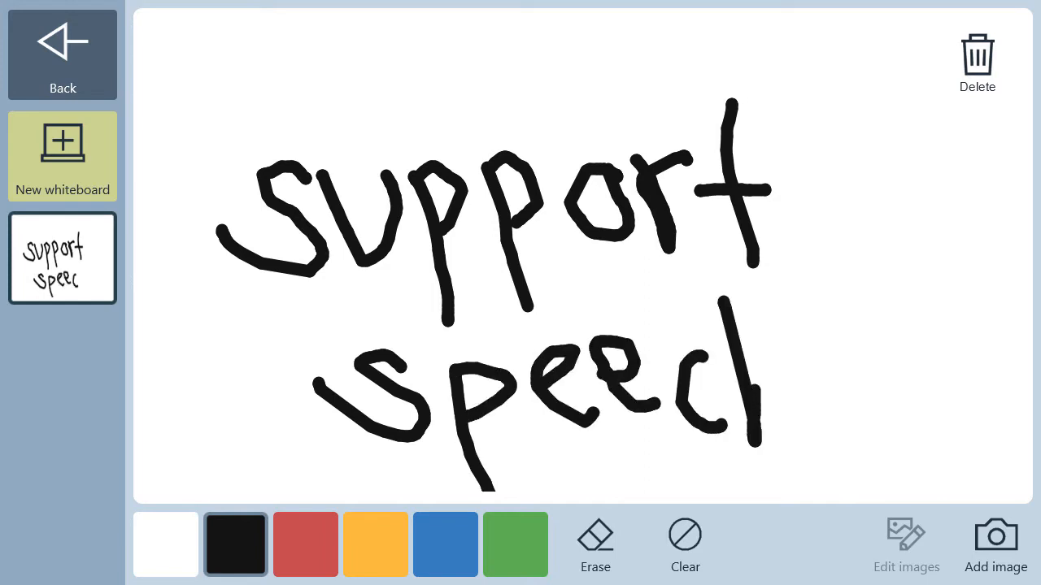
left_click(685, 545)
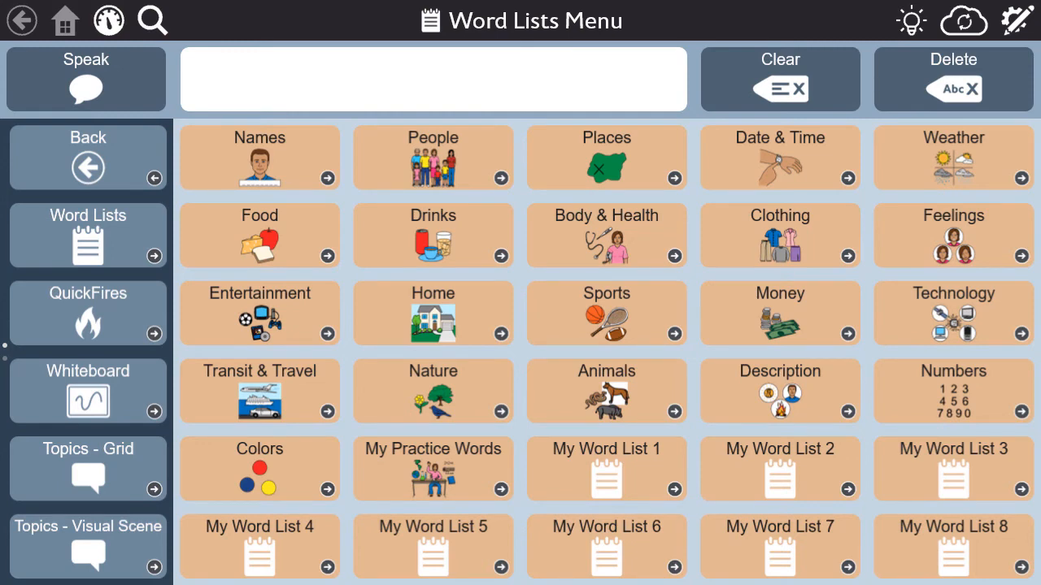
Start a new whiteboard, sketch a face, clear it, and select the red pen.
left_click(88, 391)
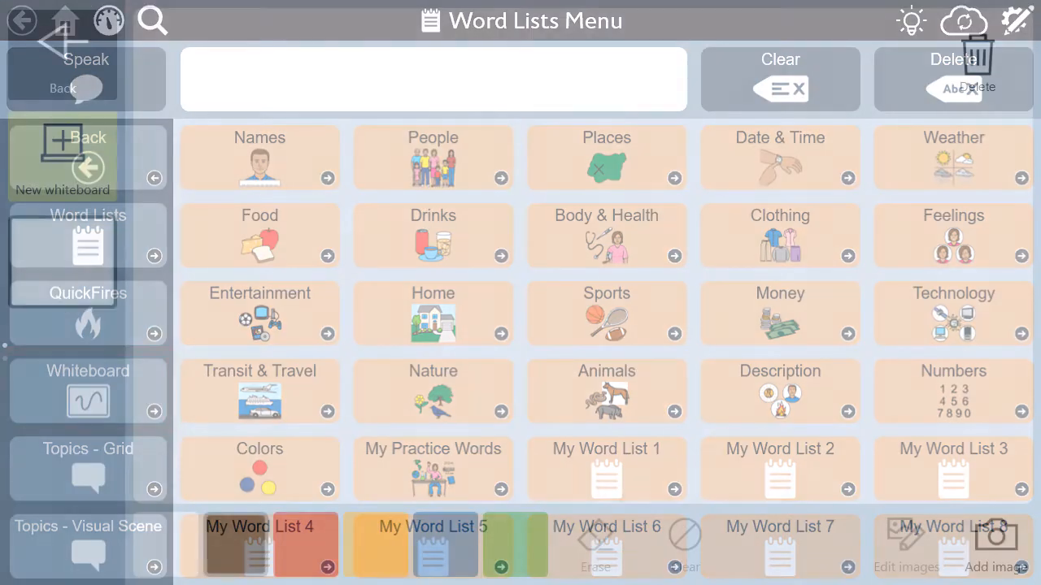
left_click(87, 392)
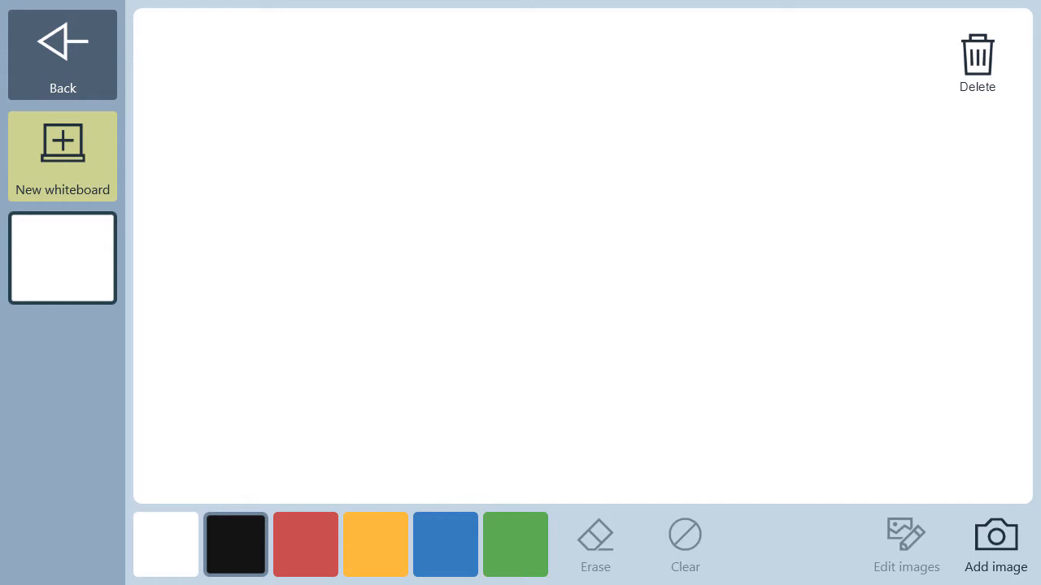
left_click_drag(468, 147, 492, 213)
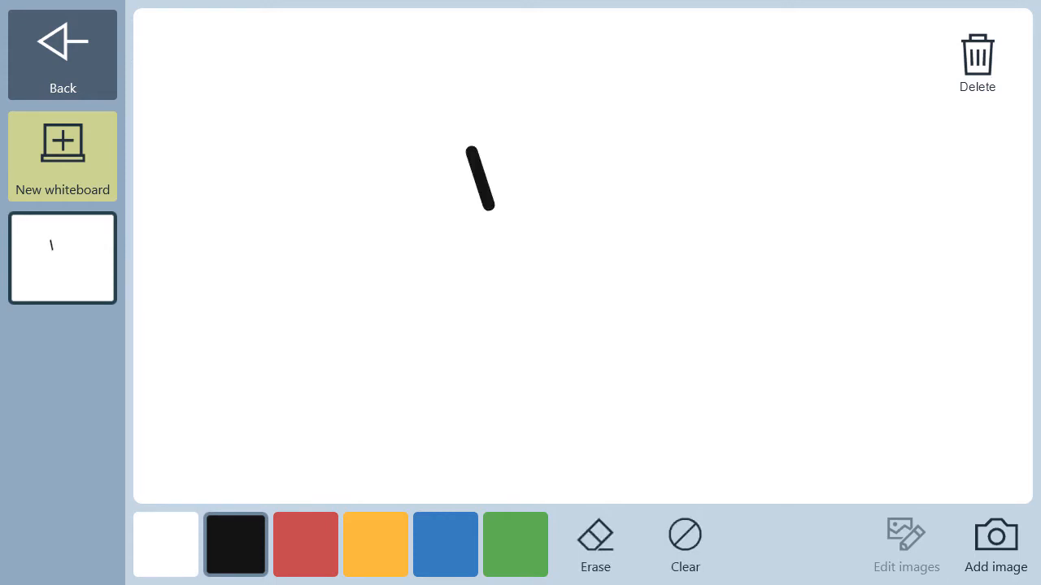
left_click_drag(379, 185, 483, 325)
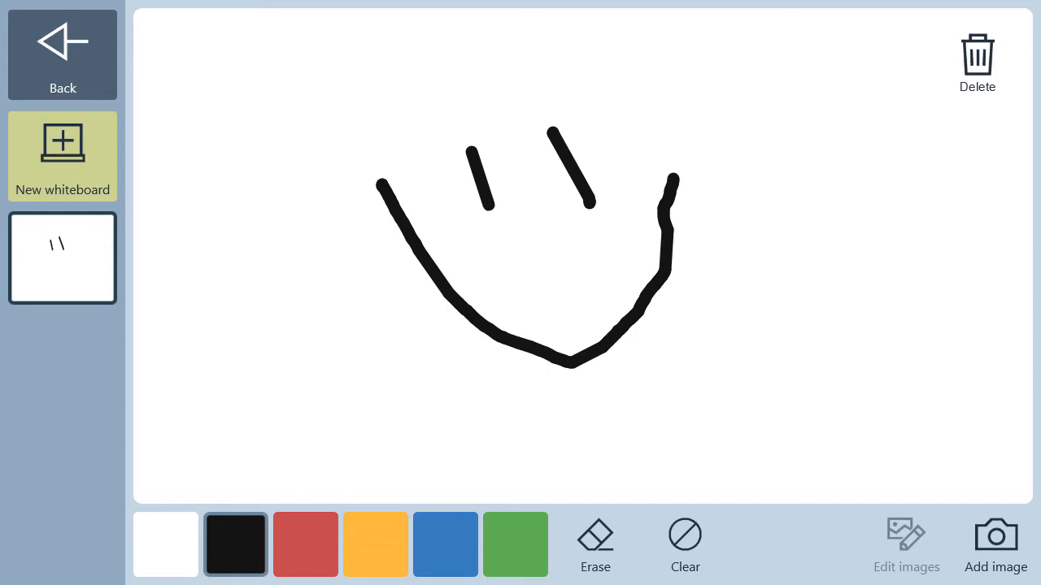
left_click(685, 545)
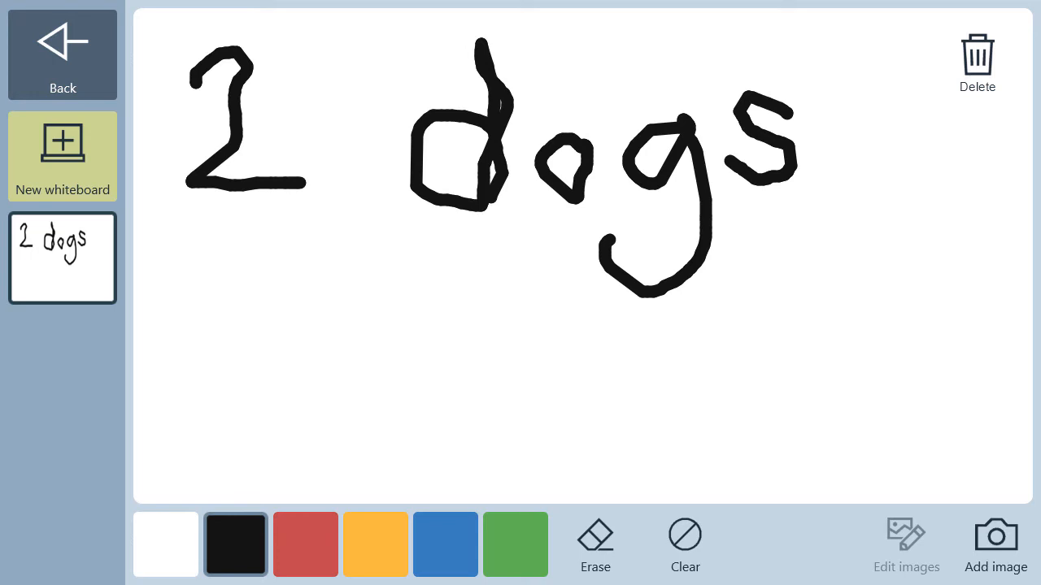
left_click(305, 544)
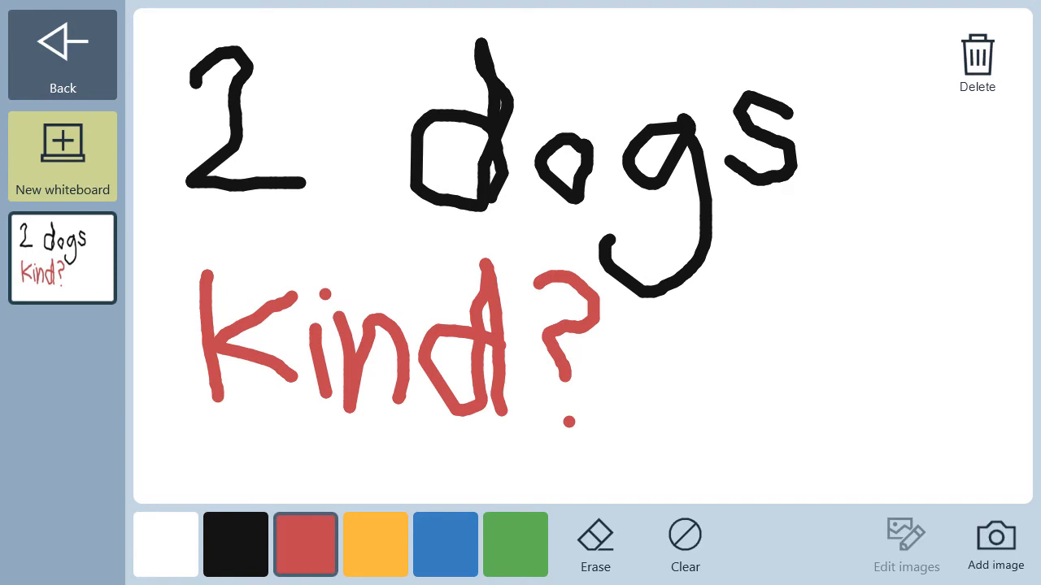
Bring up the add-image options on the '2 dogs' / 'Kind?' whiteboard.
left_click(995, 545)
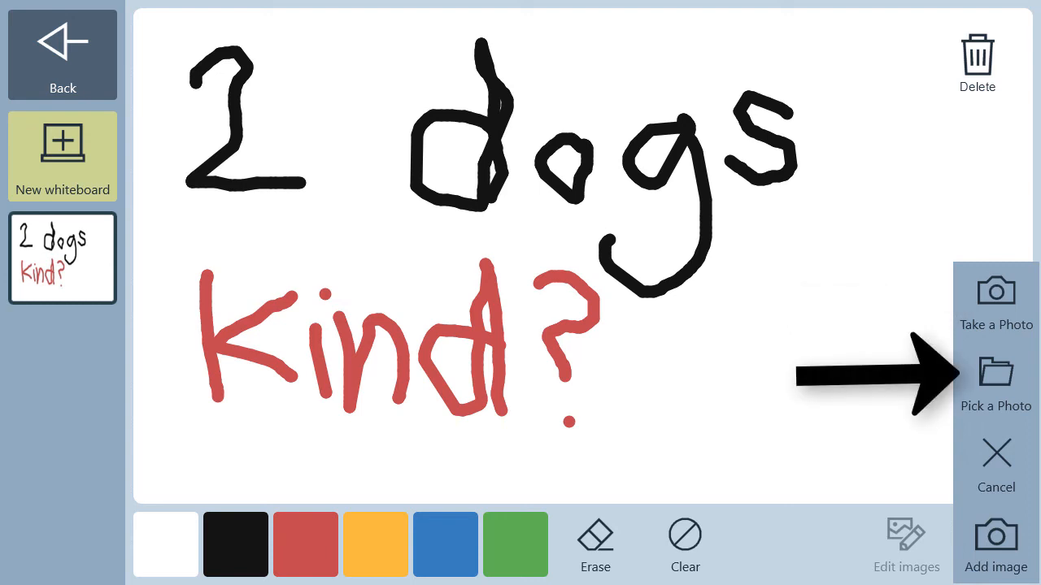
Pick the dog photo from the computer and move it toward the board's lower right.
left_click(996, 382)
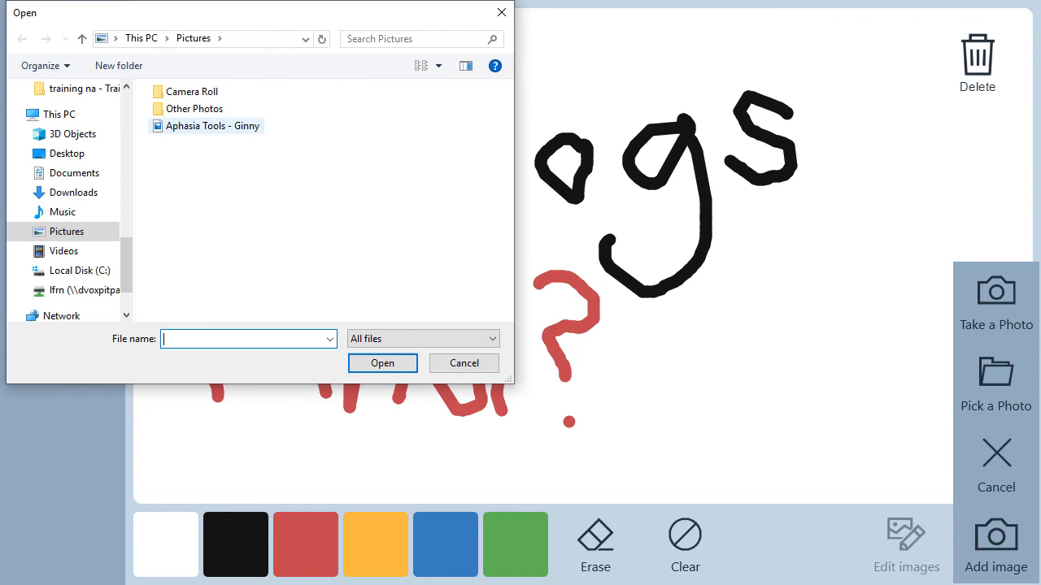
left_click(463, 363)
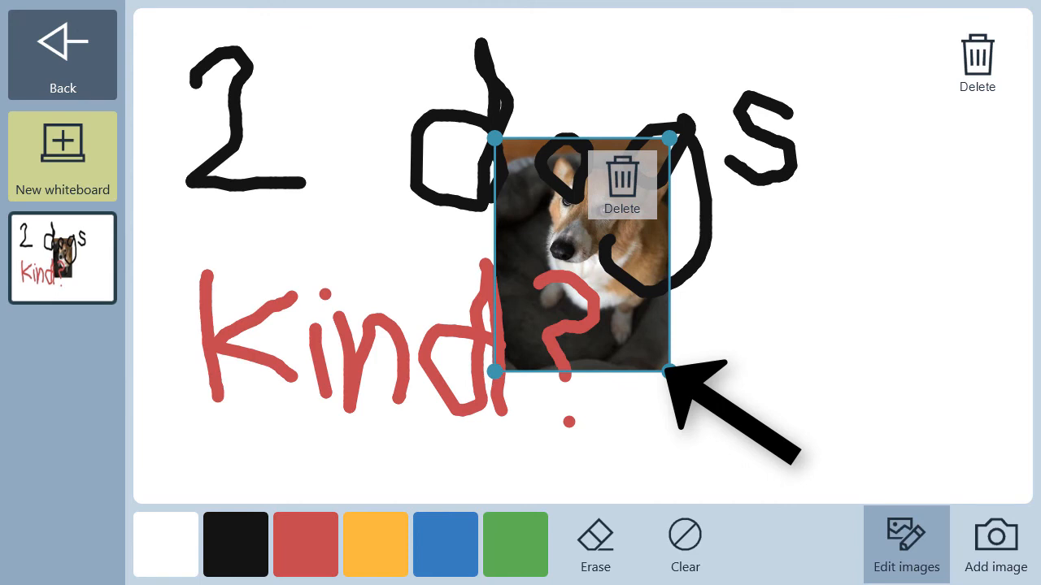
left_click_drag(671, 371, 739, 464)
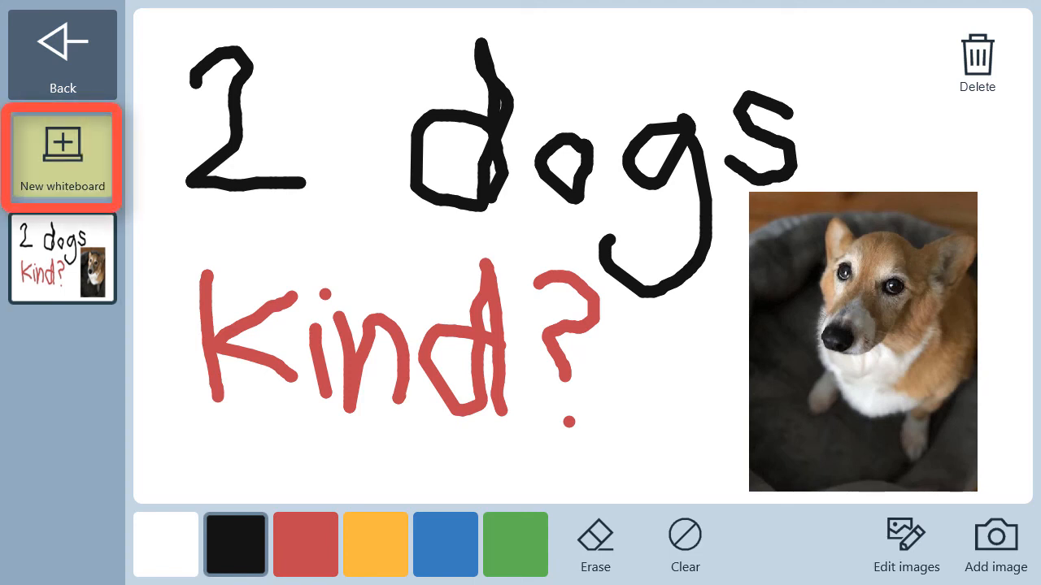
Create a new blank whiteboard, then return to the Word Lists Menu.
left_click(62, 156)
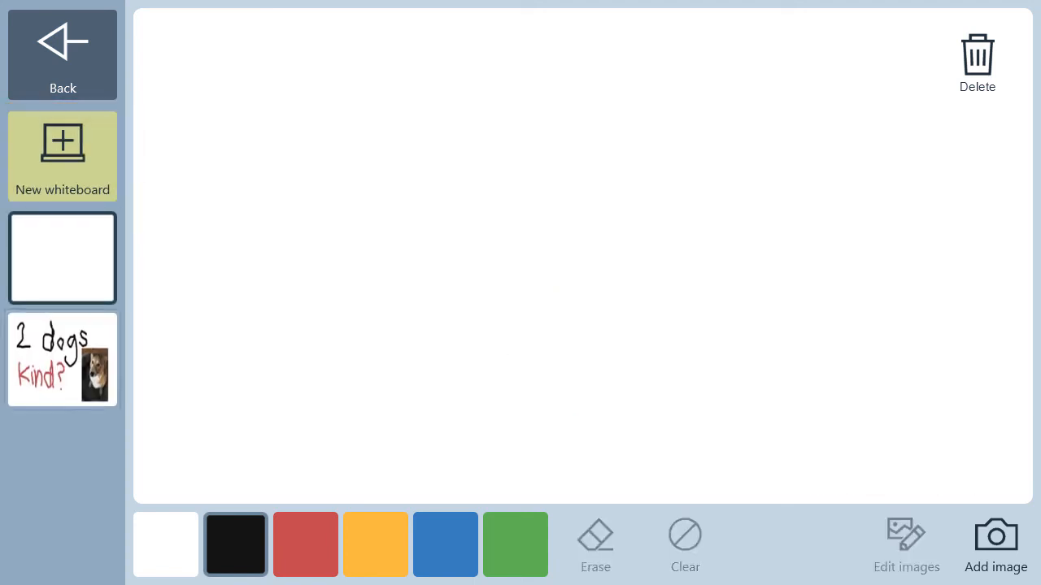
left_click(62, 360)
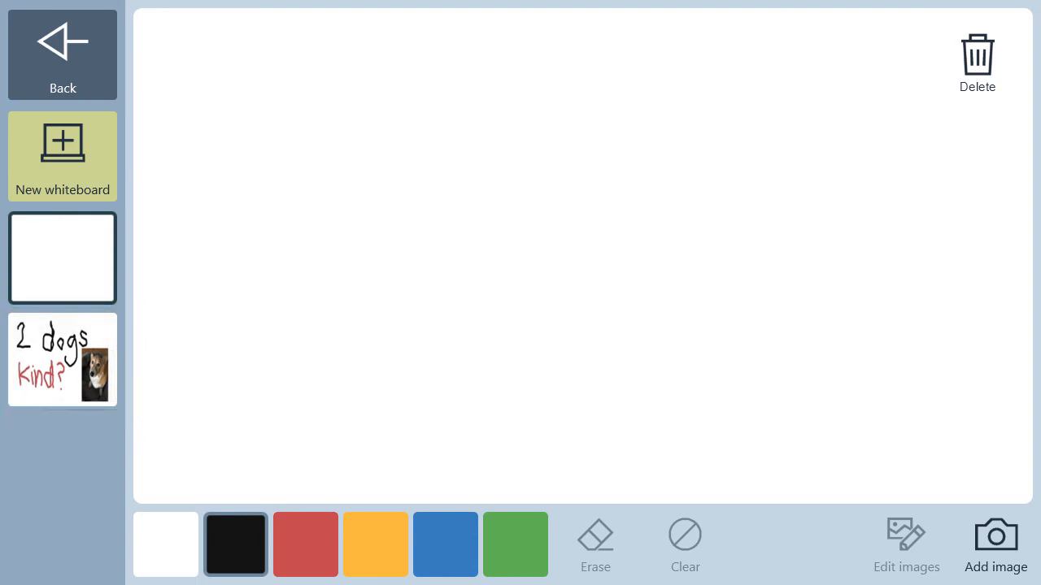
left_click(62, 54)
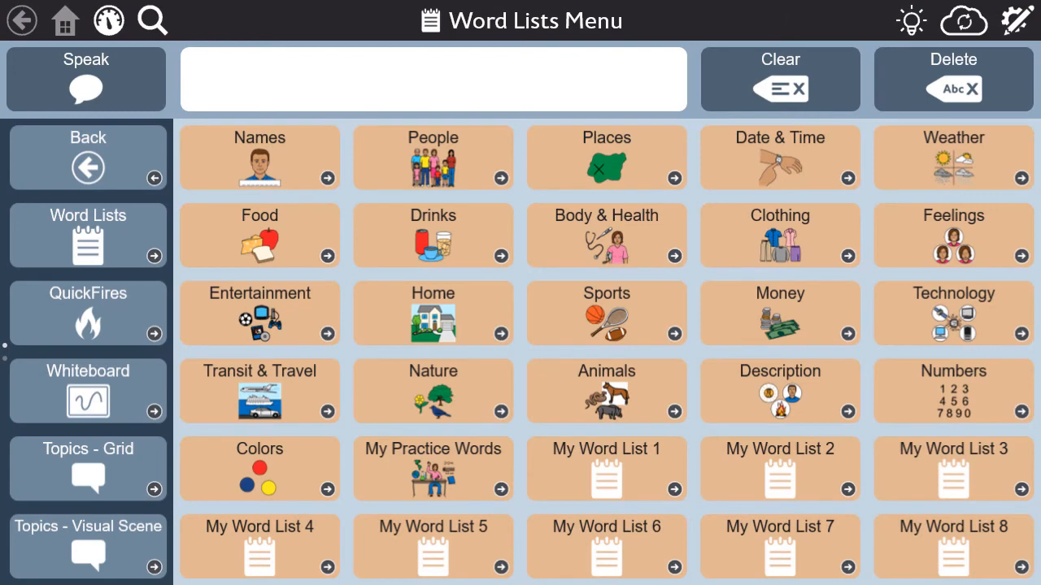